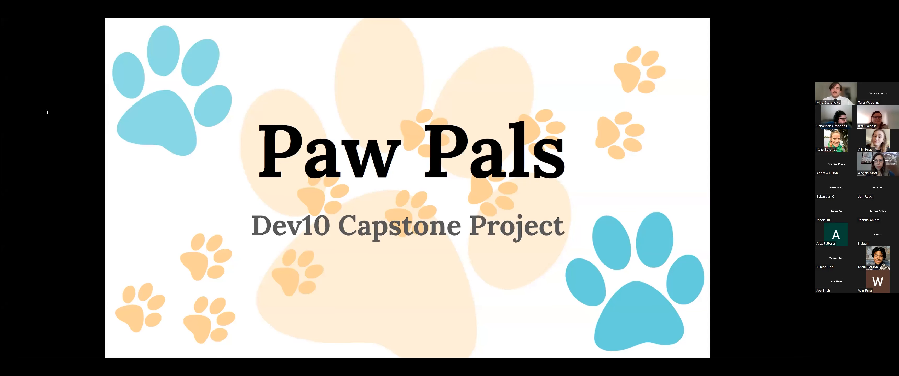
{"action": "mouse_move", "coordinate": [361, 62]}
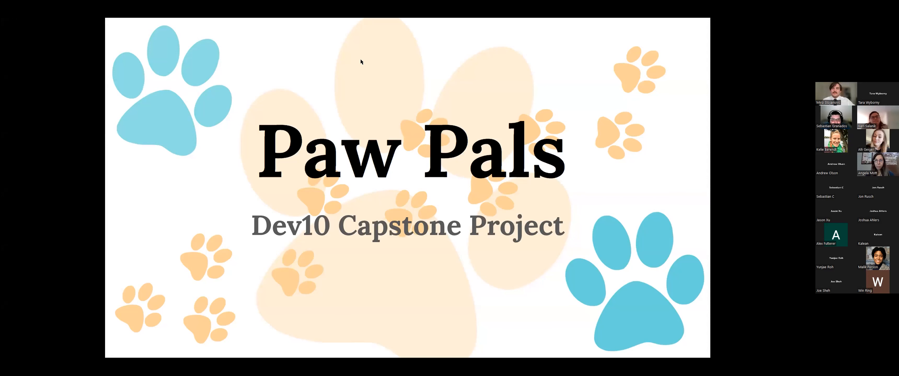
{"action": "mouse_move", "coordinate": [393, 96]}
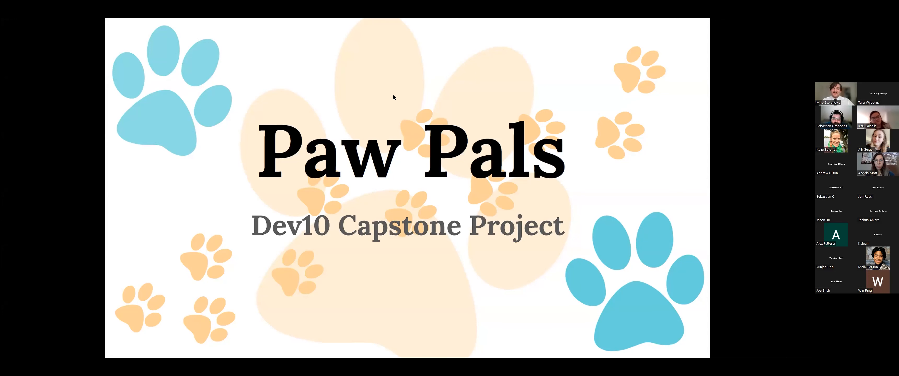
{"action": "mouse_move", "coordinate": [296, 105]}
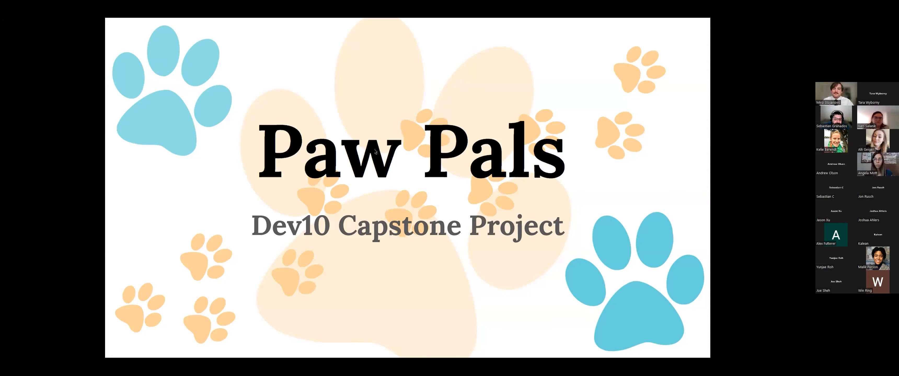
{"action": "mouse_move", "coordinate": [432, 175]}
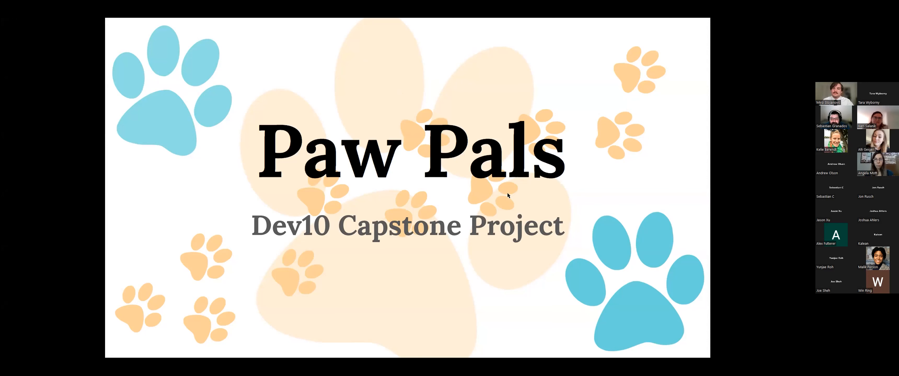
{"action": "mouse_move", "coordinate": [430, 195]}
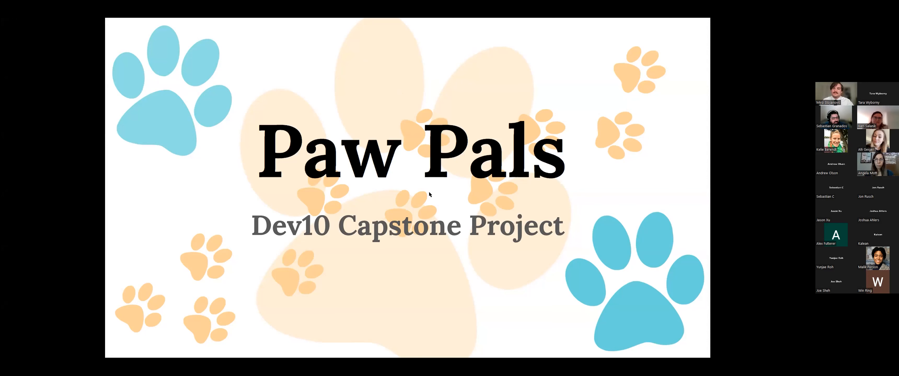
Step: Advance to the Meet the Team slide introducing the three members
{"action": "key", "text": "Right"}
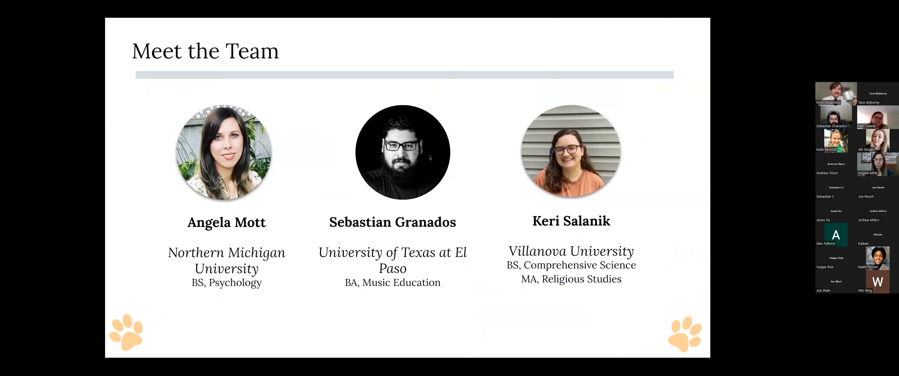
{"action": "mouse_move", "coordinate": [375, 239]}
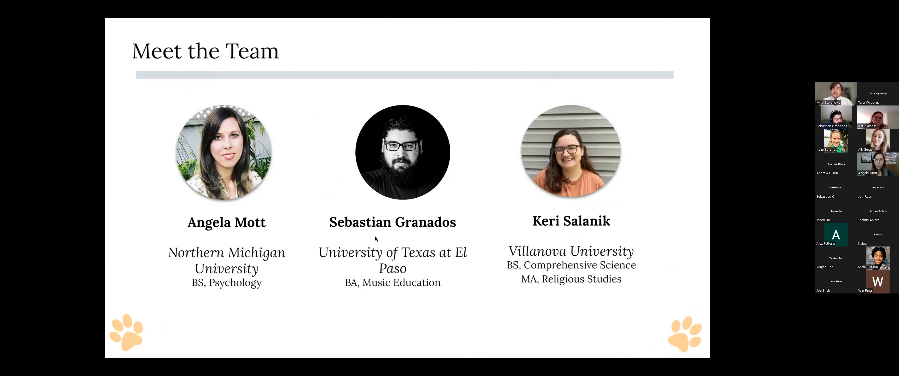
{"action": "mouse_move", "coordinate": [390, 246]}
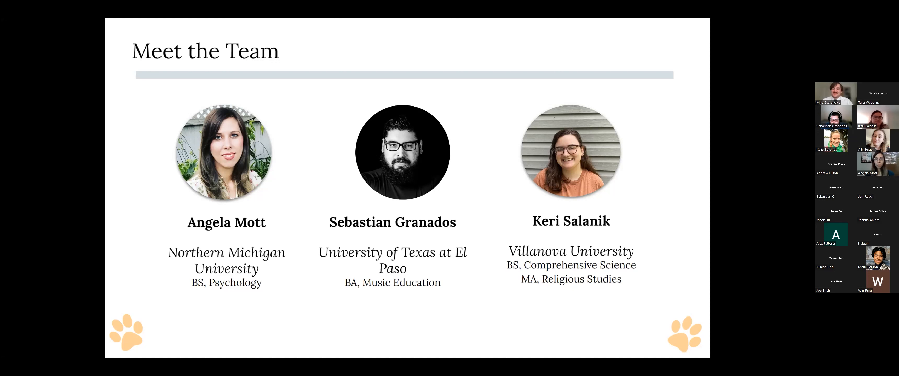
Step: Advance to the About our App slide describing the pet-rescue app
{"action": "key", "text": "Right"}
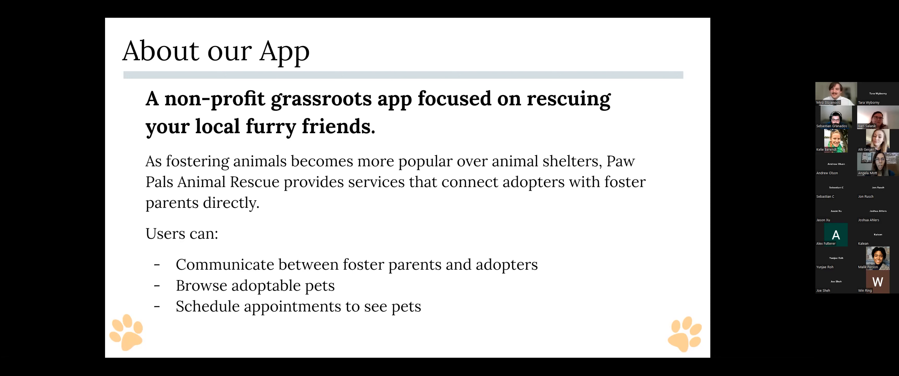
{"action": "key", "text": "right"}
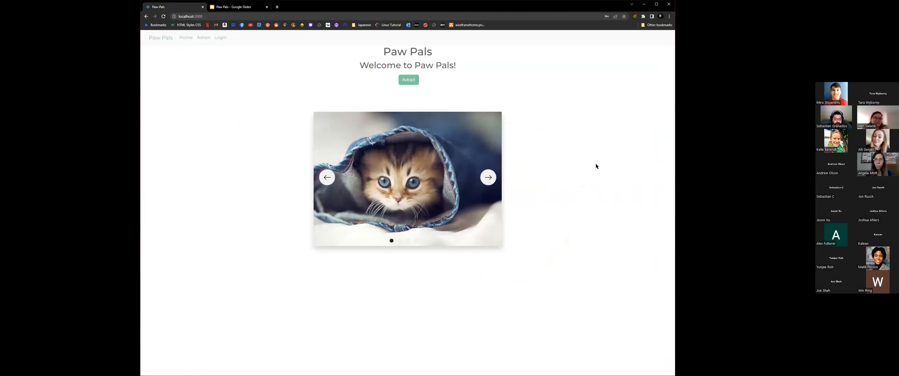
{"action": "mouse_move", "coordinate": [575, 96]}
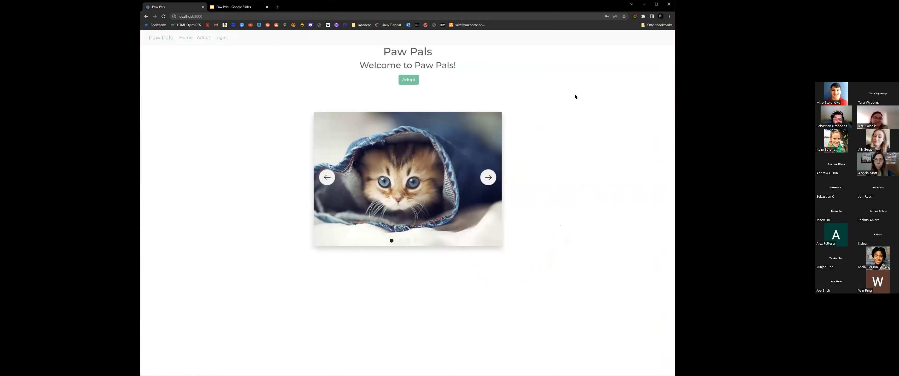
{"action": "mouse_move", "coordinate": [275, 122]}
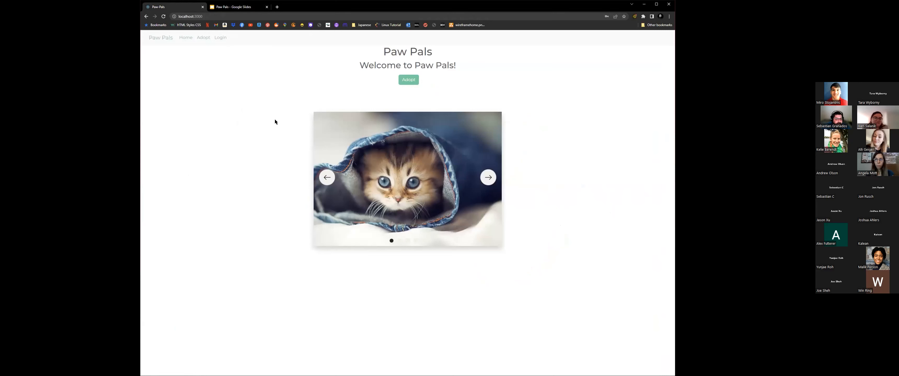
{"action": "mouse_move", "coordinate": [201, 43]}
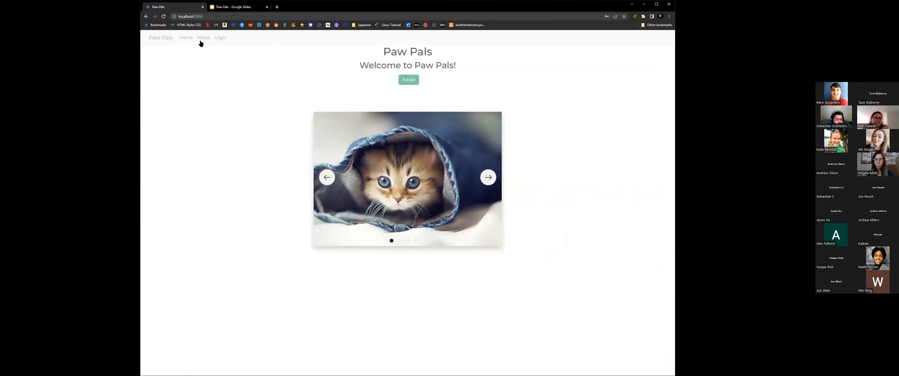
{"action": "mouse_move", "coordinate": [202, 39]}
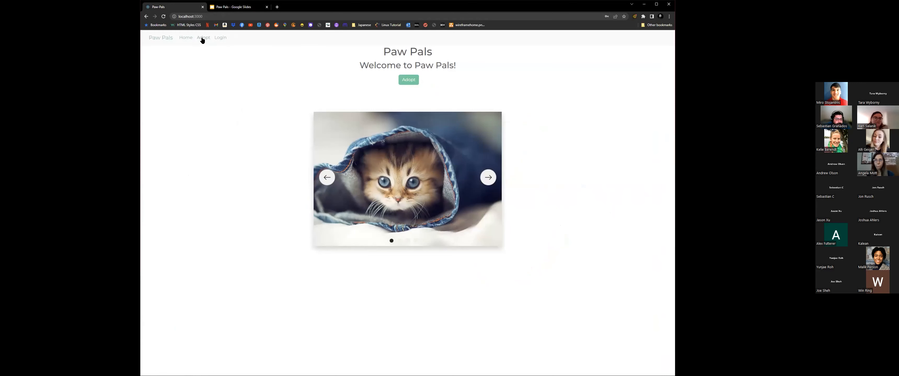
Step: Go to the Adopt page listing the adoptable pets
{"action": "left_click", "coordinate": [203, 37]}
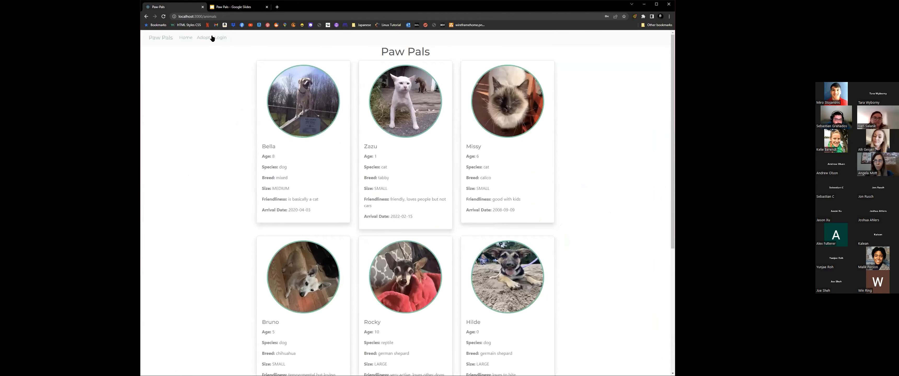
Step: Log in with the saved administrator account and return to the welcome home page
{"action": "left_click", "coordinate": [220, 37]}
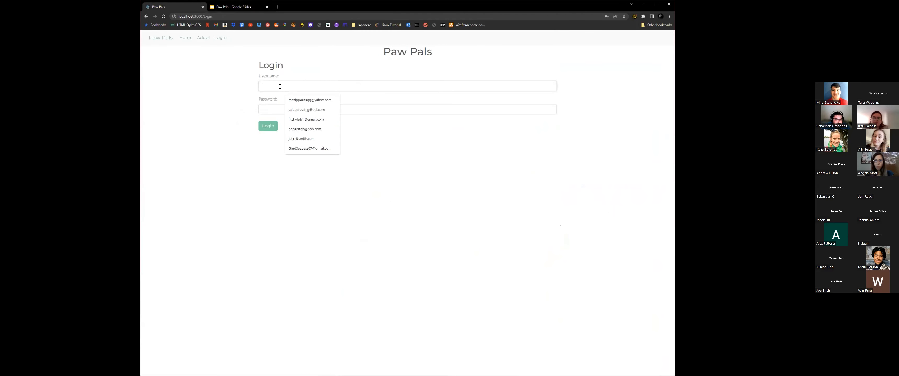
{"action": "left_click", "coordinate": [310, 100]}
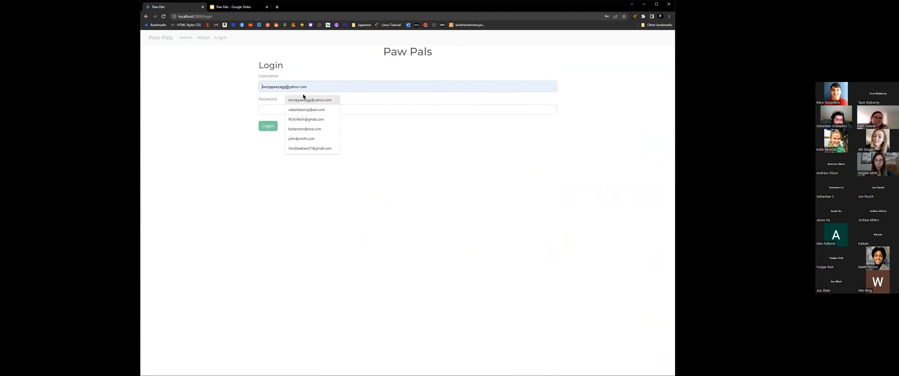
{"action": "left_click", "coordinate": [306, 109]}
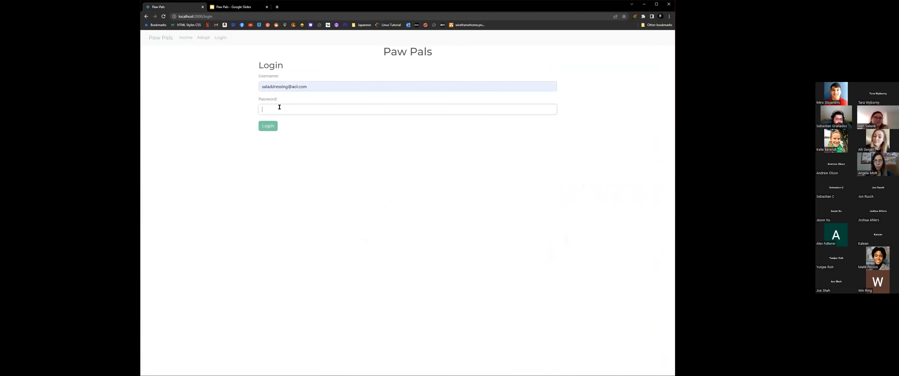
{"action": "left_click", "coordinate": [267, 125]}
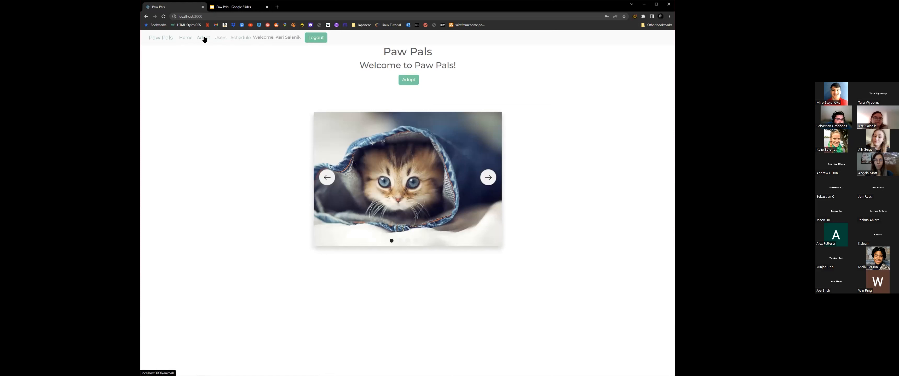
{"action": "mouse_move", "coordinate": [425, 80]}
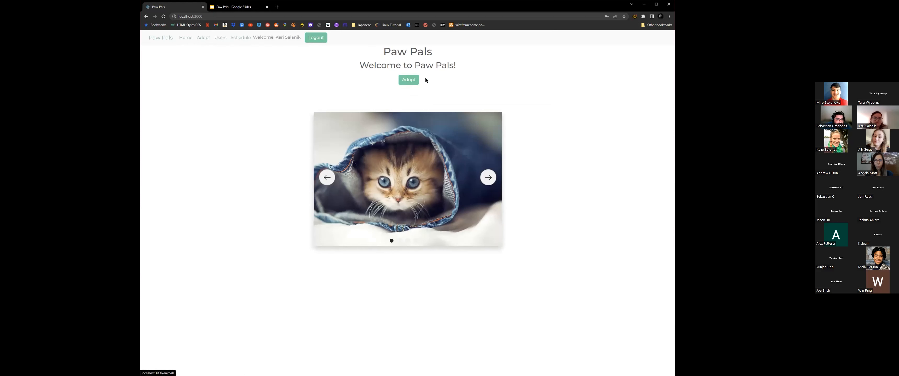
Step: Return to the adoptable pets listing, now with a Visit option on each card
{"action": "left_click", "coordinate": [409, 79]}
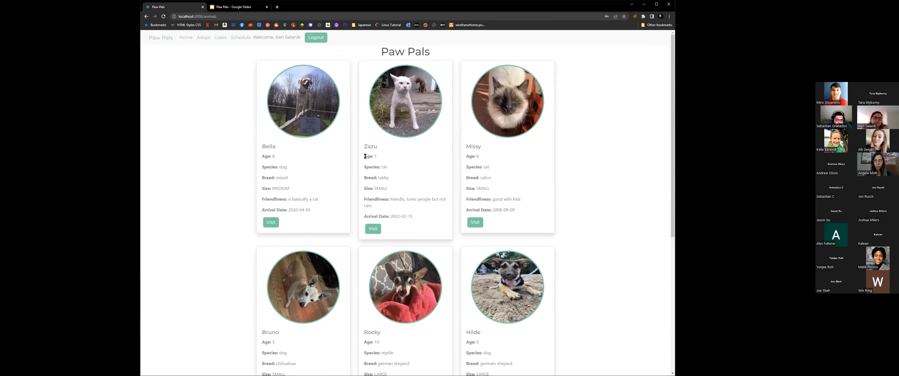
{"action": "mouse_move", "coordinate": [371, 165]}
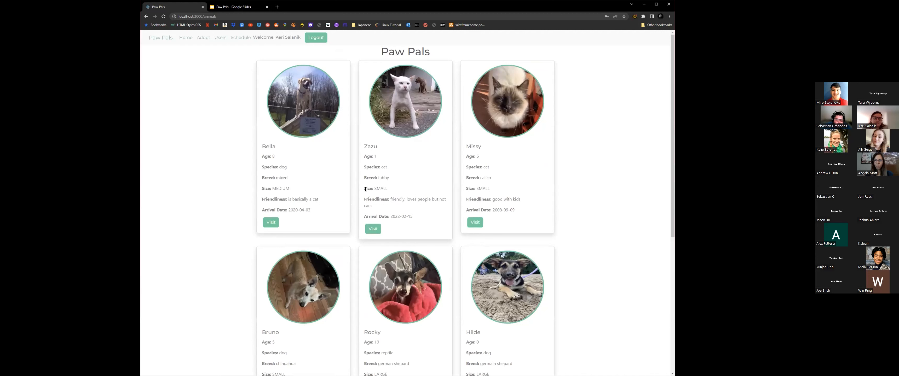
{"action": "mouse_move", "coordinate": [380, 204]}
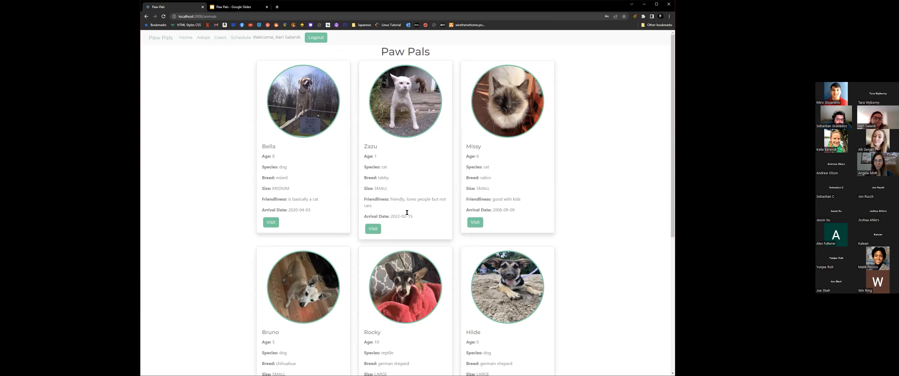
{"action": "mouse_move", "coordinate": [383, 121]}
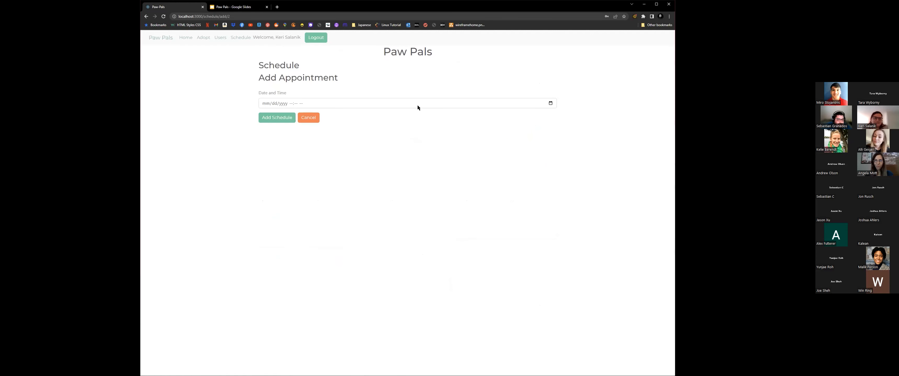
Step: Schedule a visit for Zazu on 09/09/2022 at 11:45 AM
{"action": "left_click", "coordinate": [407, 104]}
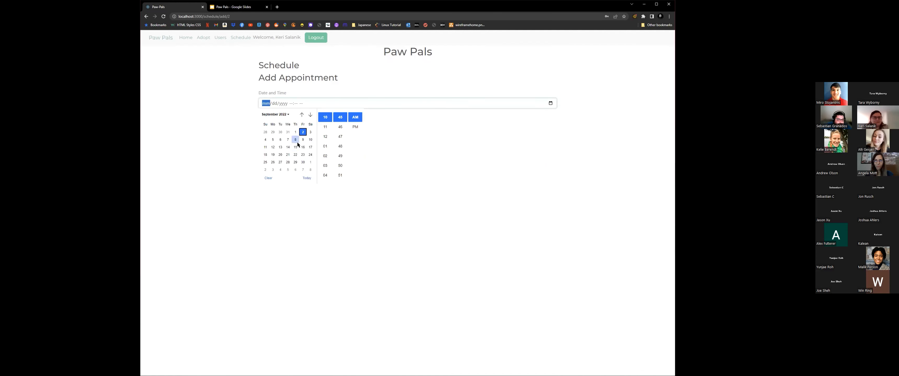
{"action": "left_click", "coordinate": [302, 139]}
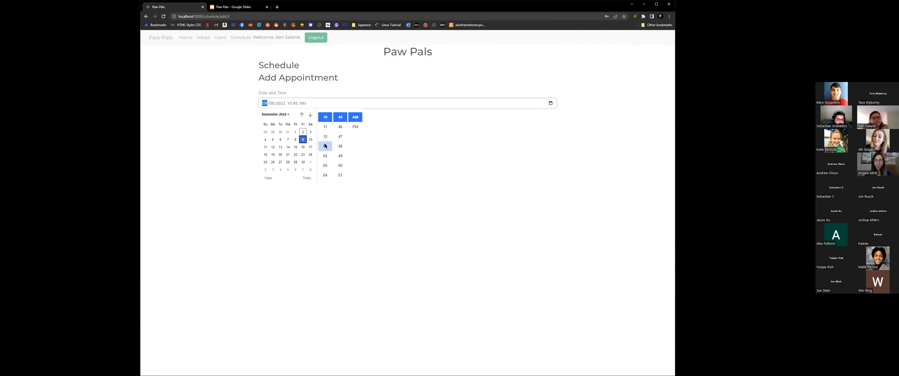
{"action": "left_click", "coordinate": [326, 127]}
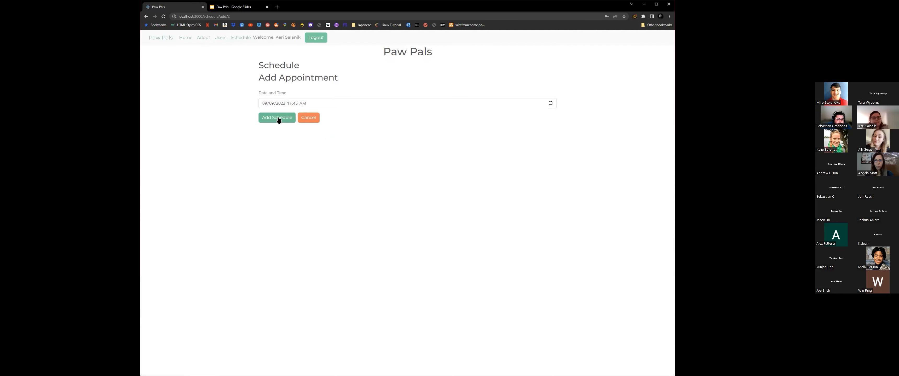
{"action": "left_click", "coordinate": [277, 118]}
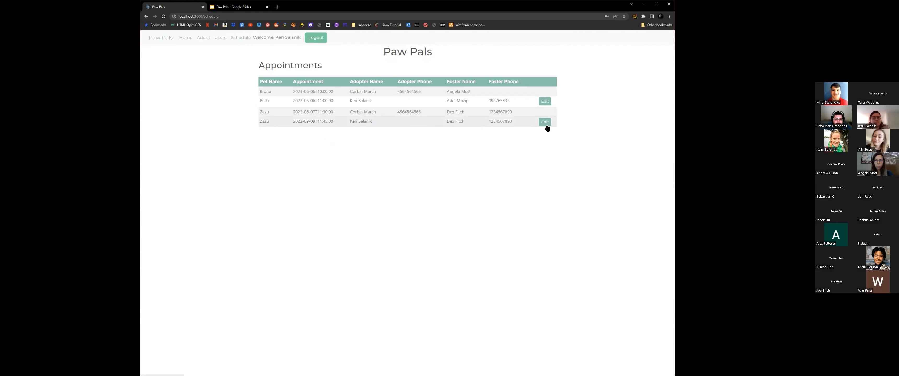
Step: Edit Zazu's 09/09/2022 appointment, moving it from 11:45 to 12:45
{"action": "left_click", "coordinate": [544, 121]}
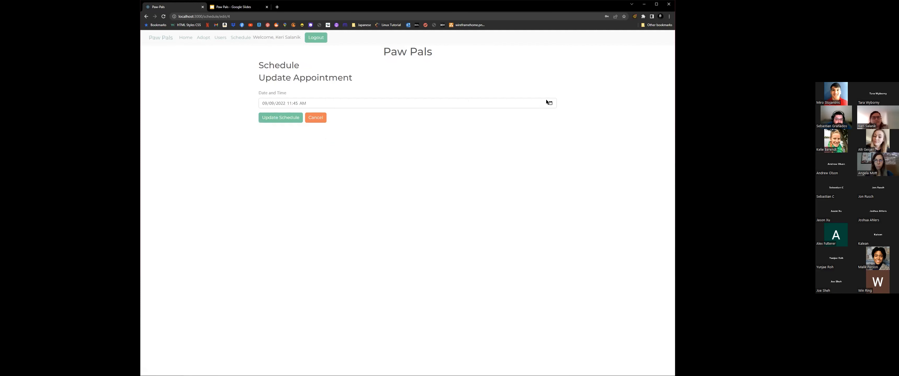
{"action": "left_click", "coordinate": [407, 103]}
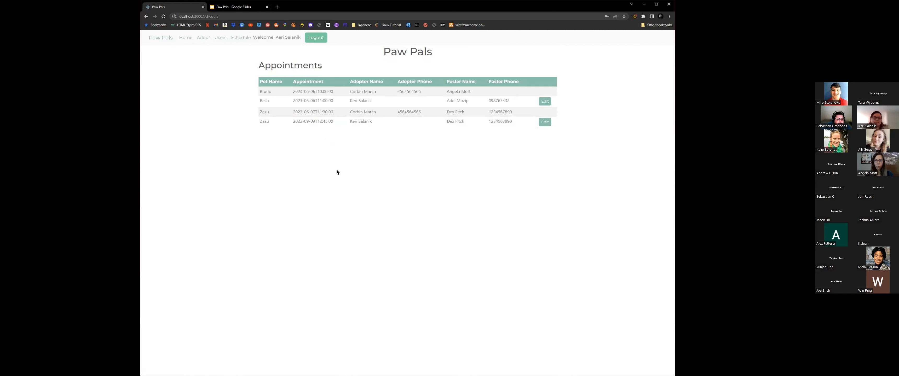
{"action": "mouse_move", "coordinate": [220, 38]}
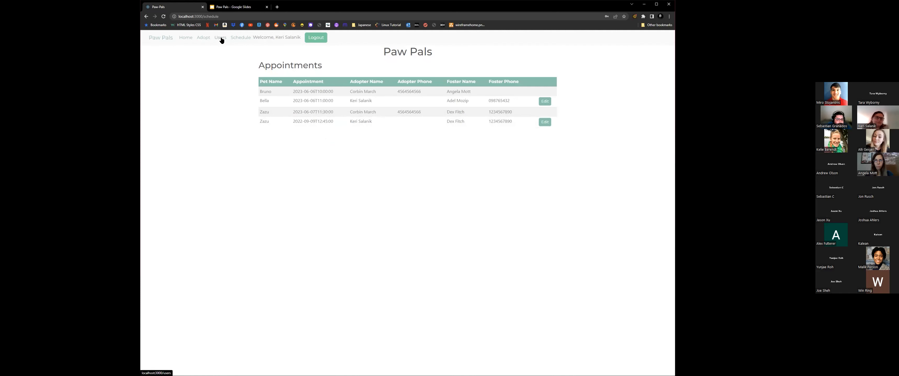
{"action": "left_click", "coordinate": [220, 38]}
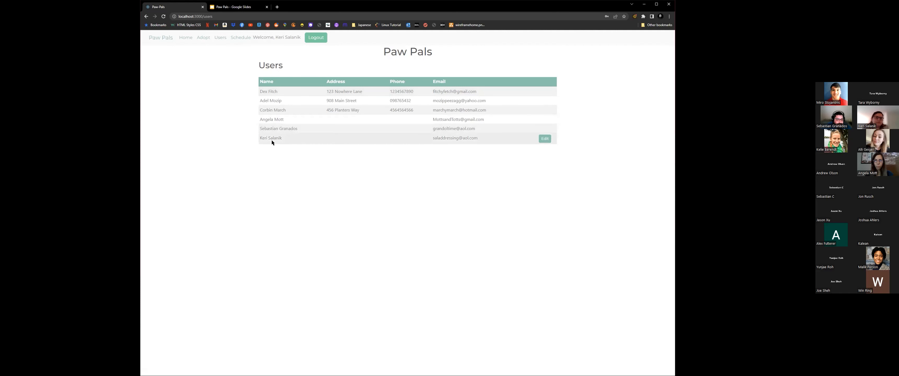
{"action": "left_click", "coordinate": [544, 138]}
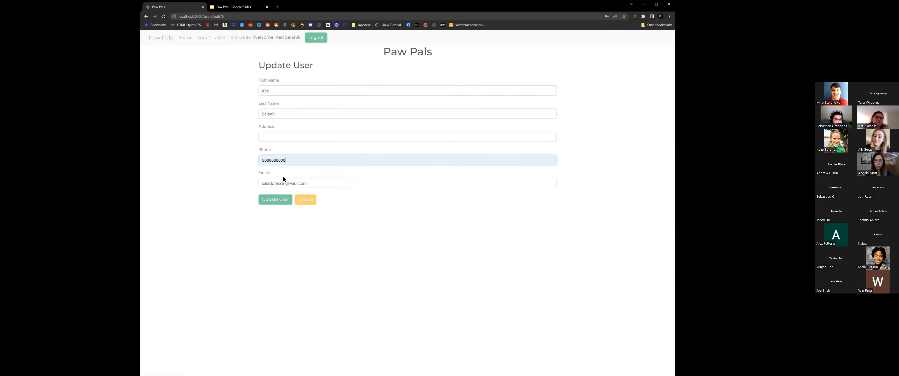
{"action": "left_click", "coordinate": [276, 199]}
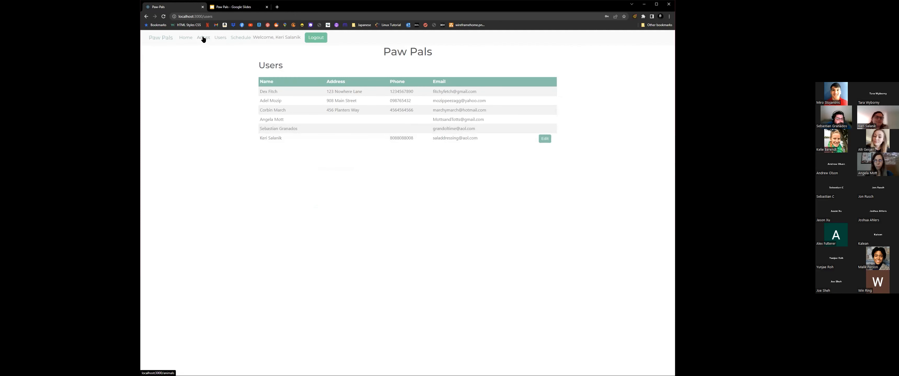
{"action": "left_click", "coordinate": [203, 37]}
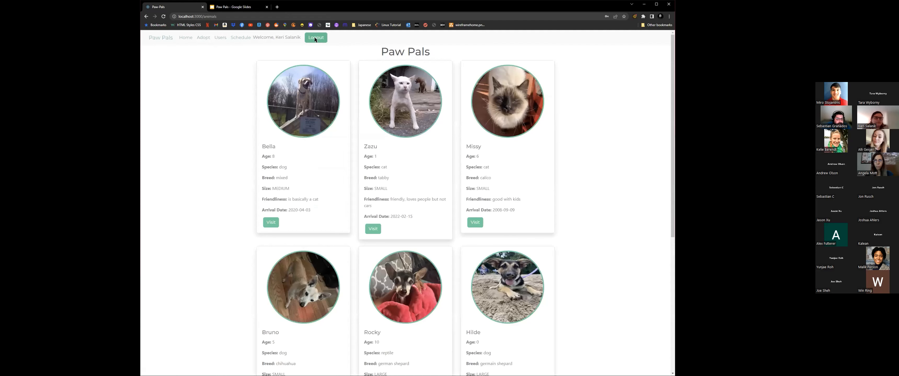
{"action": "left_click", "coordinate": [315, 37]}
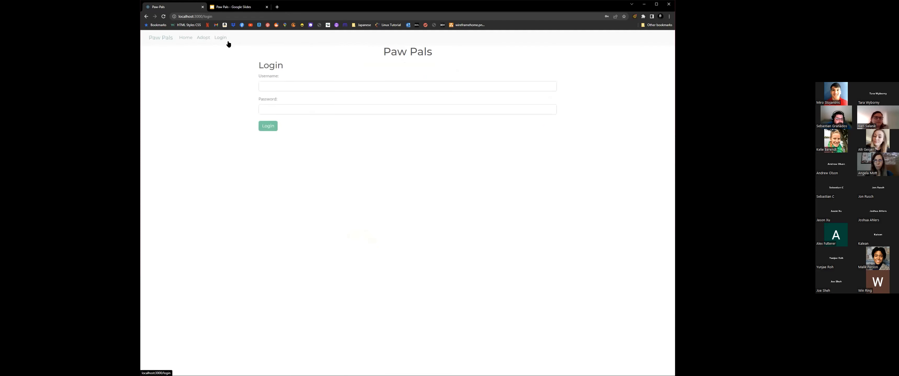
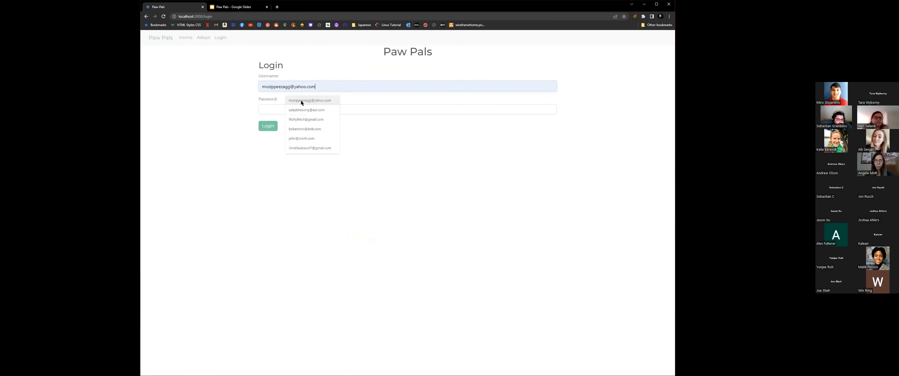
{"action": "left_click", "coordinate": [267, 126]}
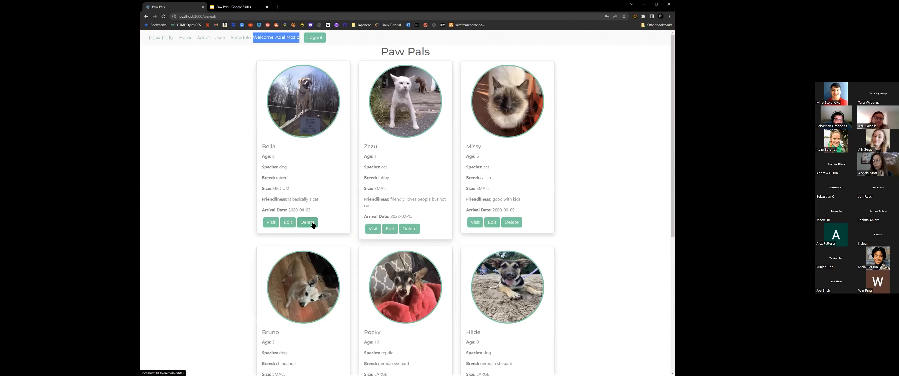
Step: Update Rocky to a 15-year-old small Chihuahua dog
{"action": "scroll", "scroll_direction": "down", "scroll_amount": 3}
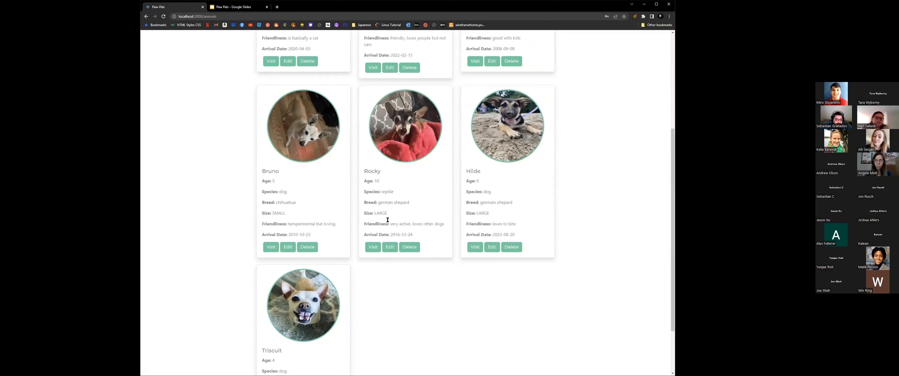
{"action": "mouse_move", "coordinate": [394, 195]}
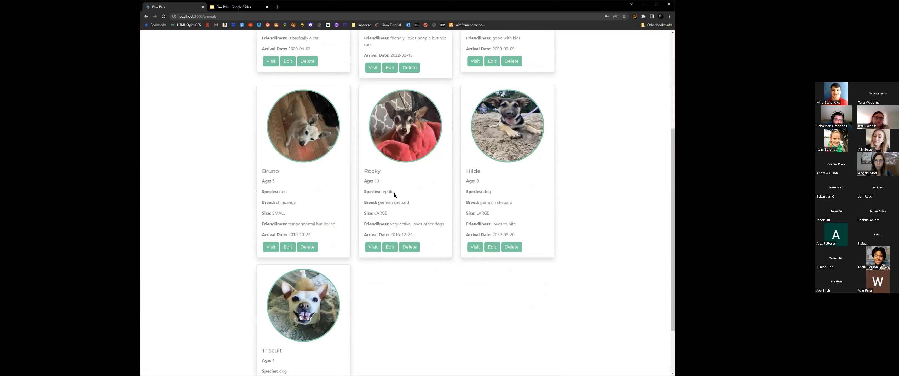
{"action": "mouse_move", "coordinate": [394, 199]}
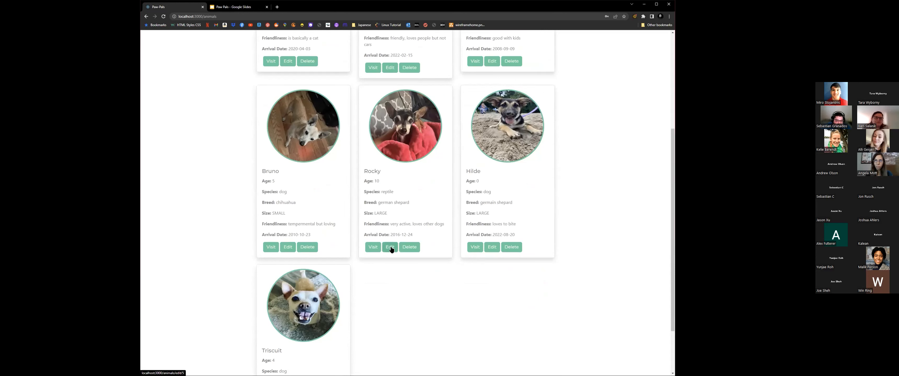
{"action": "left_click", "coordinate": [390, 247]}
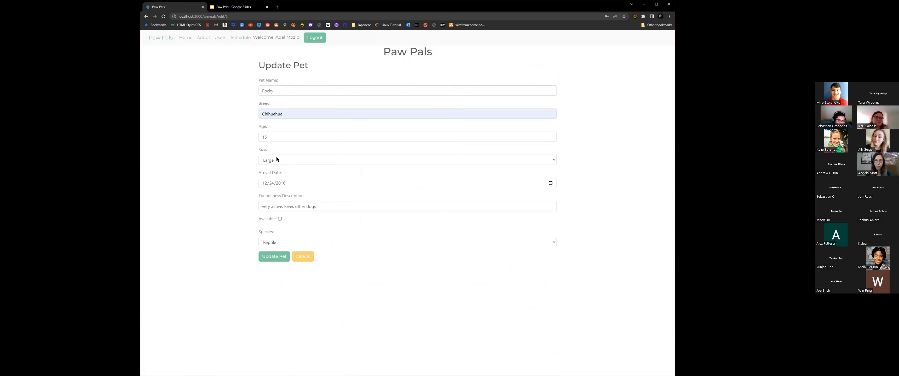
{"action": "left_click", "coordinate": [408, 160]}
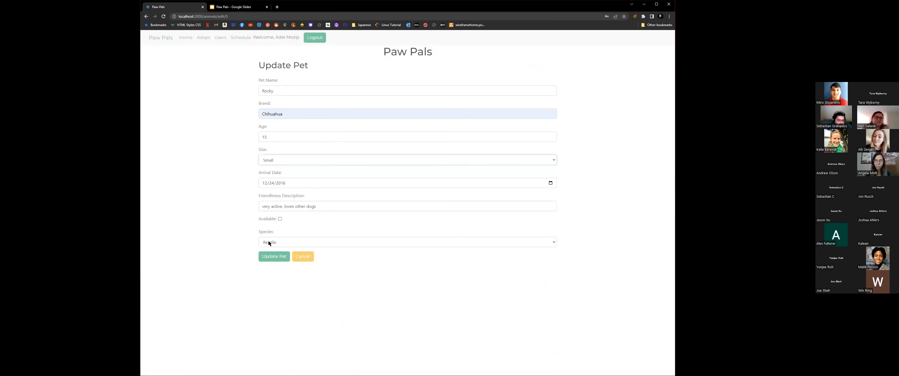
{"action": "left_click", "coordinate": [273, 256]}
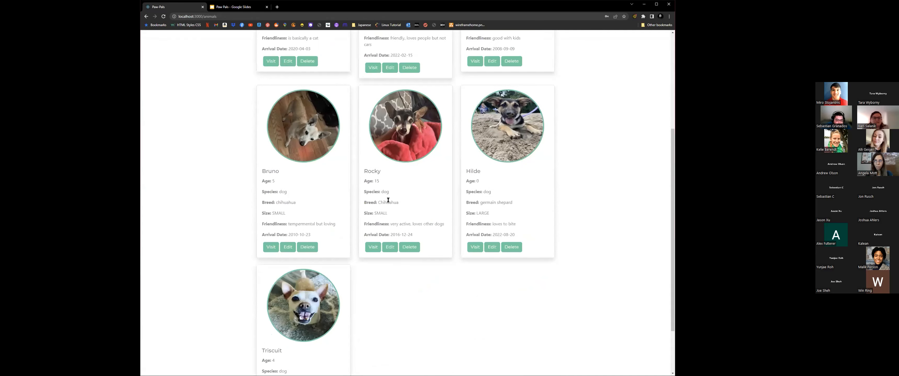
{"action": "mouse_move", "coordinate": [390, 213]}
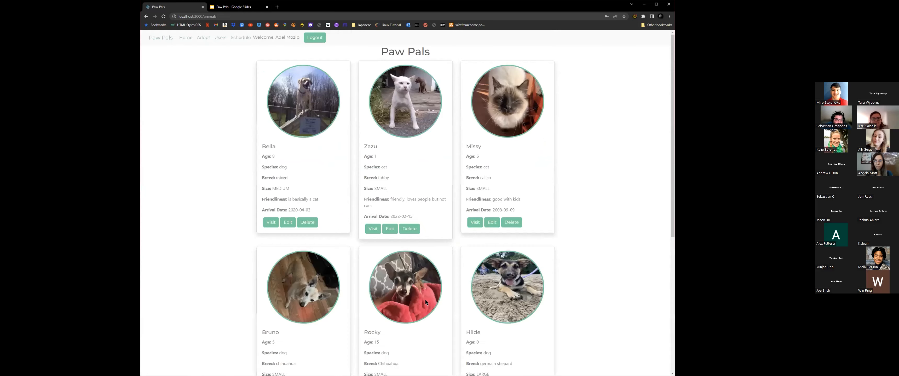
{"action": "mouse_move", "coordinate": [240, 37]}
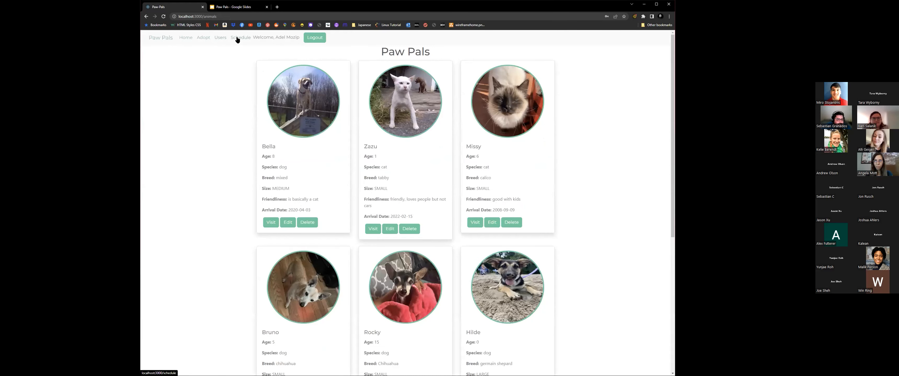
Step: Check the Schedule page, delete Zazu's card from Adopt with confirmation, then go to Users
{"action": "left_click", "coordinate": [240, 37]}
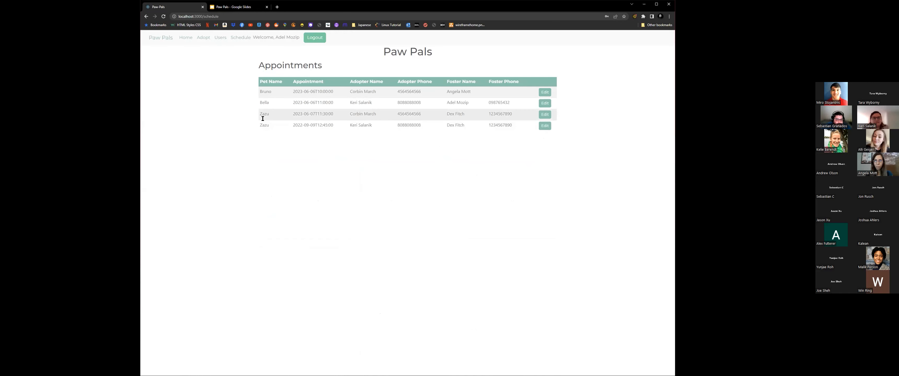
{"action": "mouse_move", "coordinate": [226, 45]}
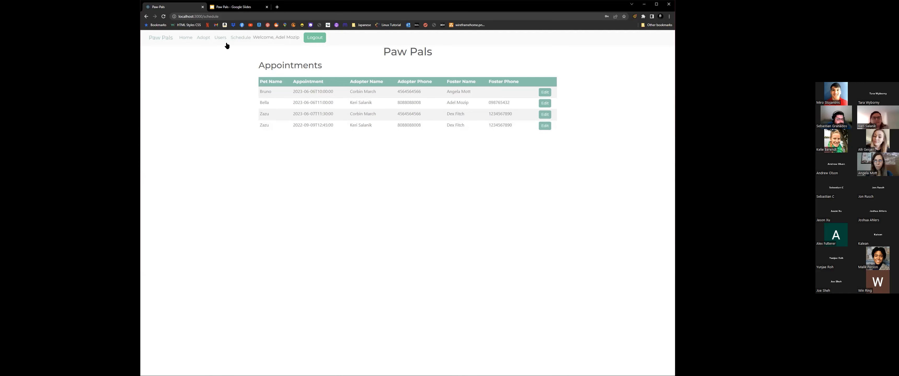
{"action": "left_click", "coordinate": [203, 37]}
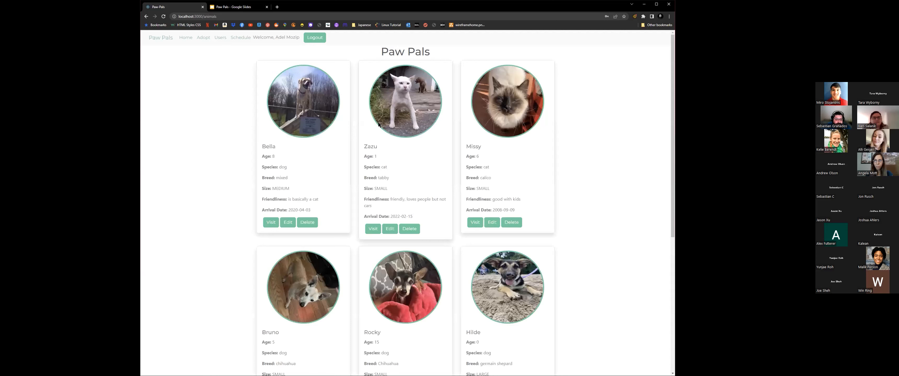
{"action": "left_click", "coordinate": [409, 229]}
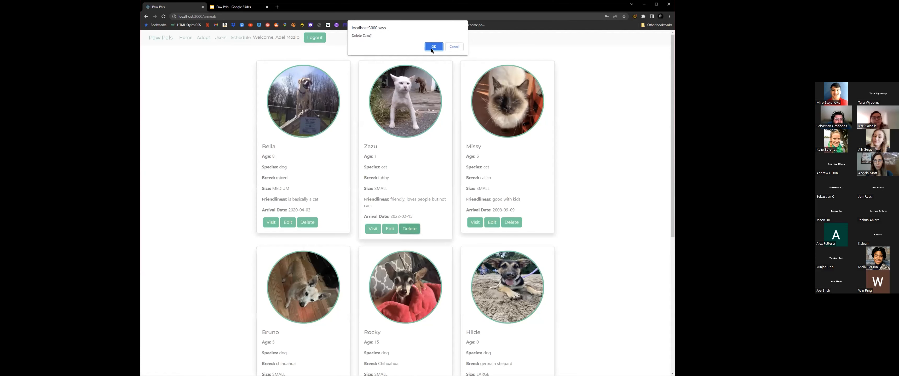
{"action": "left_click", "coordinate": [433, 46]}
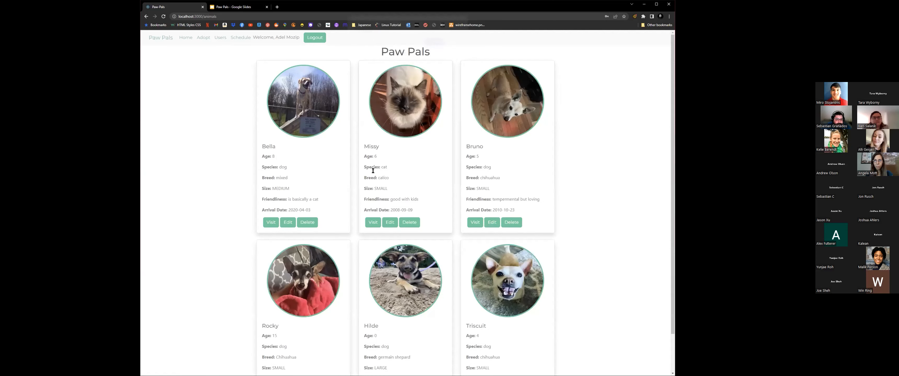
{"action": "left_click", "coordinate": [220, 37]}
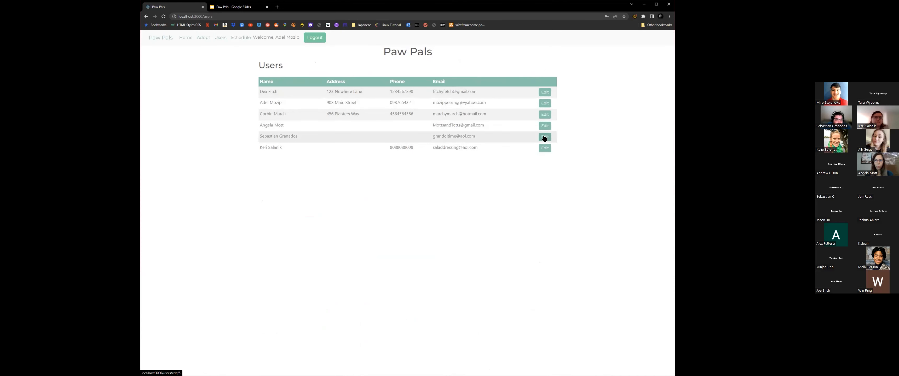
Step: Autofill the user's missing address and phone, update the user, return Home and log out
{"action": "left_click", "coordinate": [544, 137]}
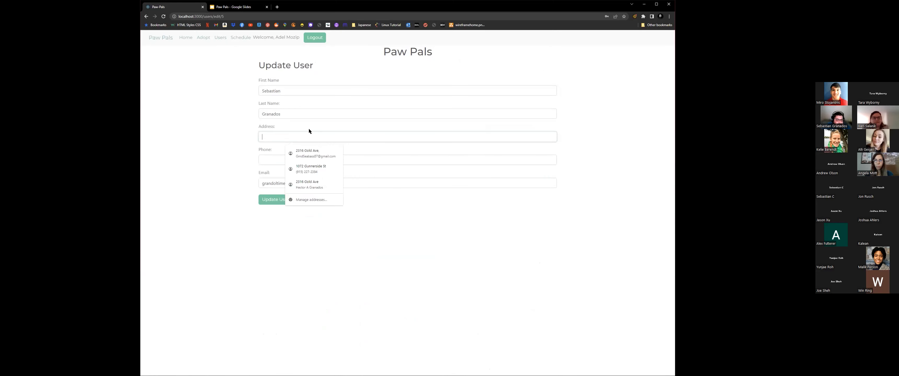
{"action": "left_click", "coordinate": [307, 153]}
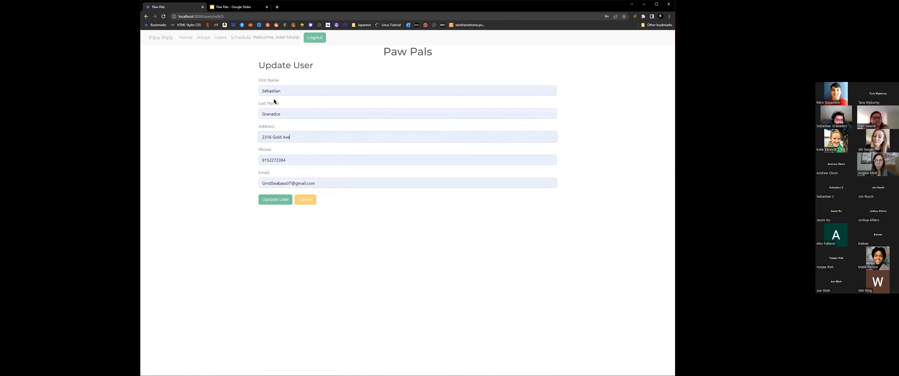
{"action": "mouse_move", "coordinate": [273, 172]}
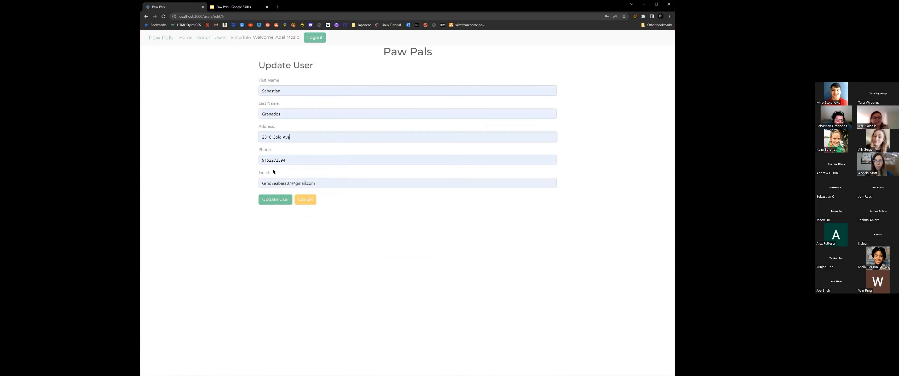
{"action": "left_click", "coordinate": [275, 199]}
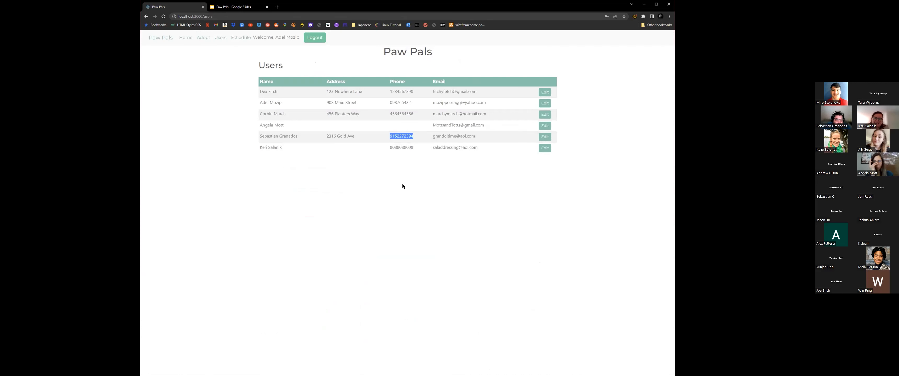
{"action": "mouse_move", "coordinate": [185, 37]}
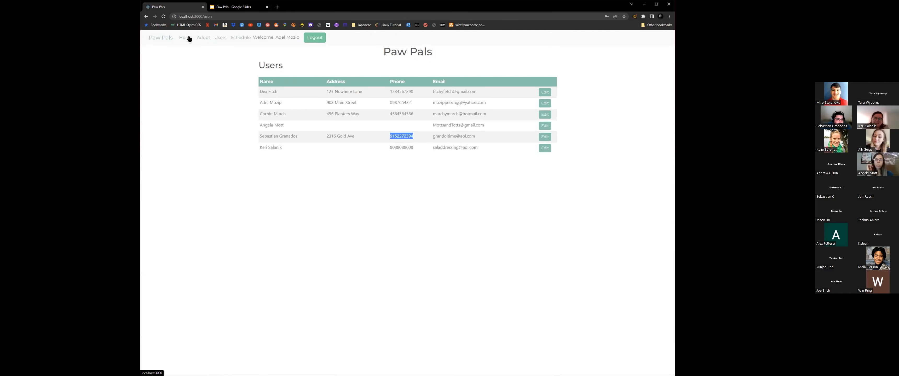
{"action": "left_click", "coordinate": [185, 37]}
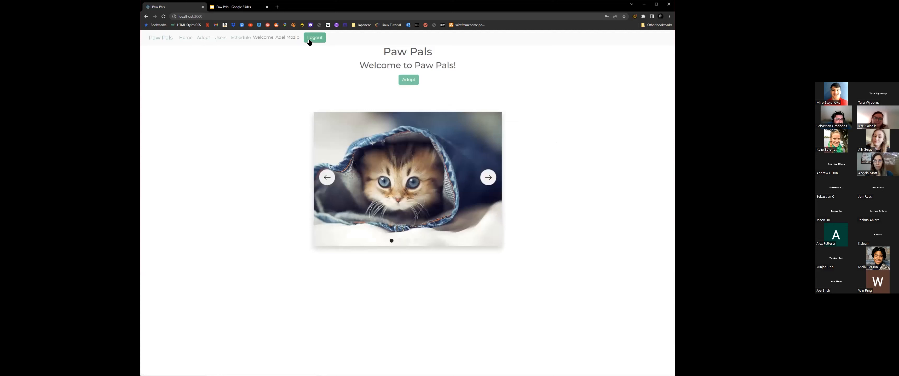
{"action": "left_click", "coordinate": [314, 37]}
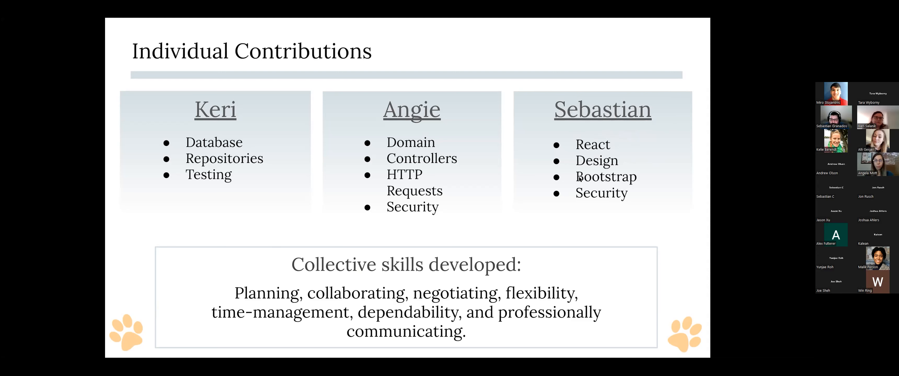
{"action": "mouse_move", "coordinate": [619, 177]}
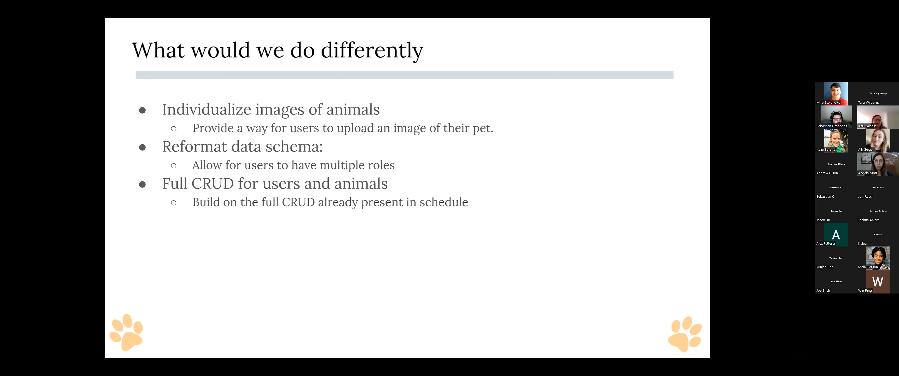
Step: Advance from the current slide to the Challenges slide
{"action": "key", "text": "right"}
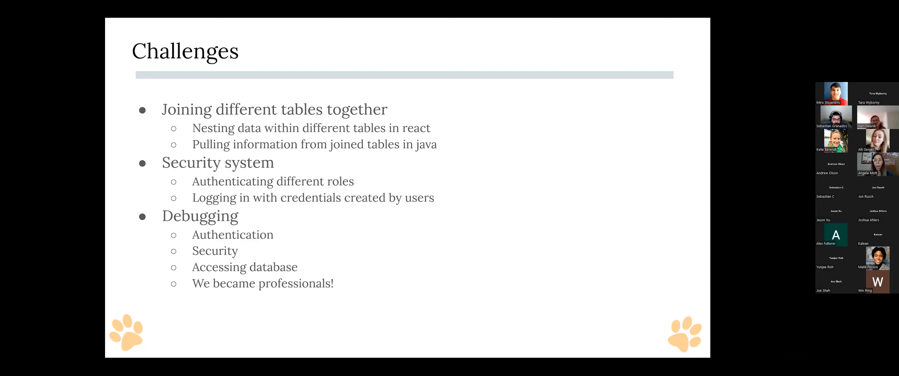
{"action": "mouse_move", "coordinate": [42, 163]}
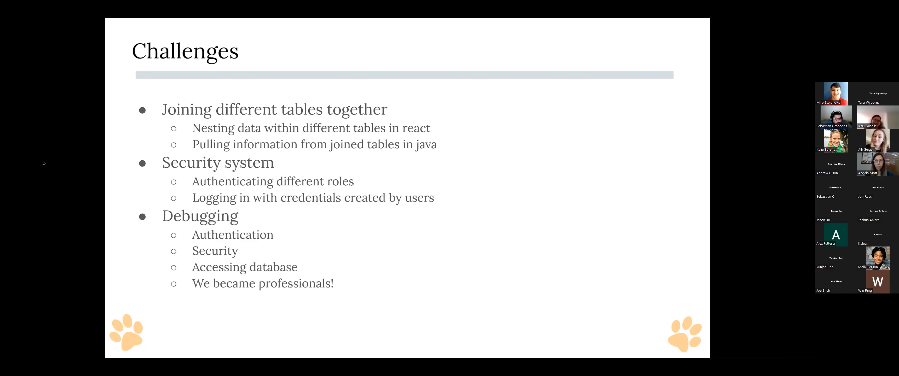
{"action": "key", "text": "right"}
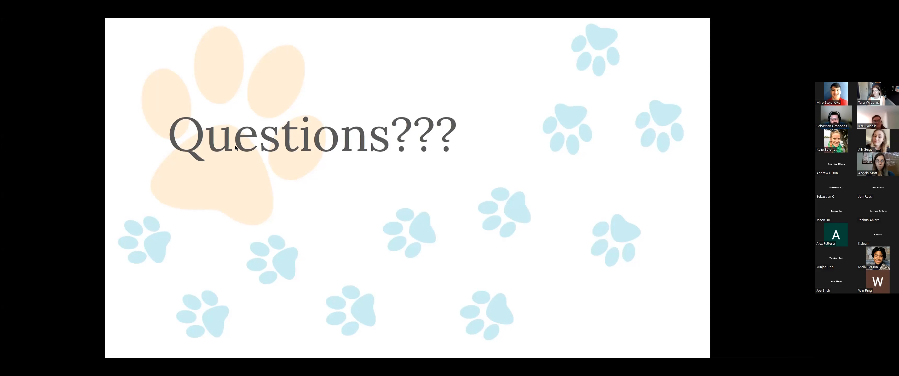
{"action": "mouse_move", "coordinate": [347, 178]}
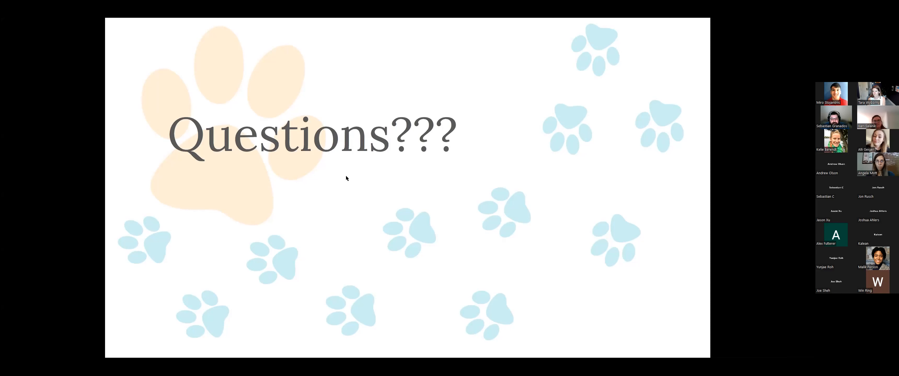
{"action": "mouse_move", "coordinate": [315, 102]}
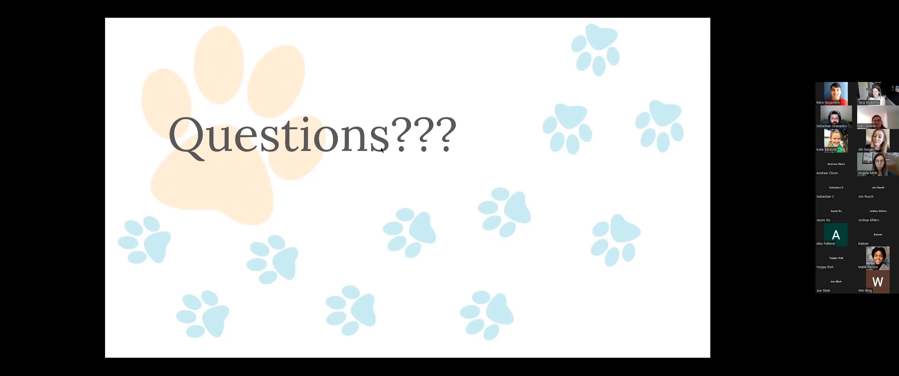
{"action": "mouse_move", "coordinate": [314, 169]}
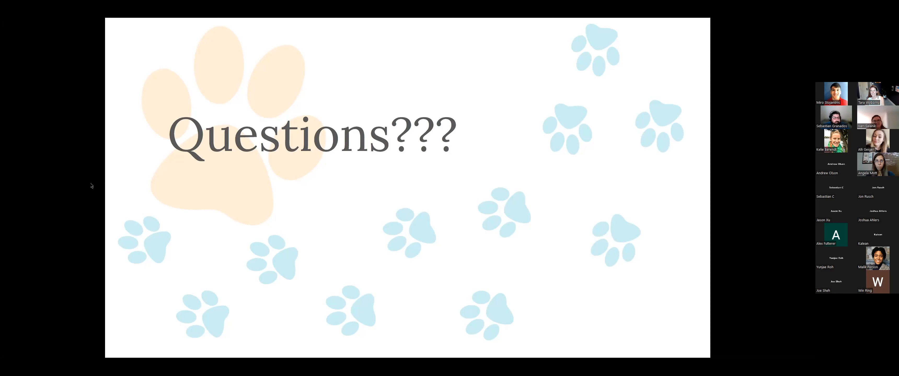
{"action": "mouse_move", "coordinate": [273, 161]}
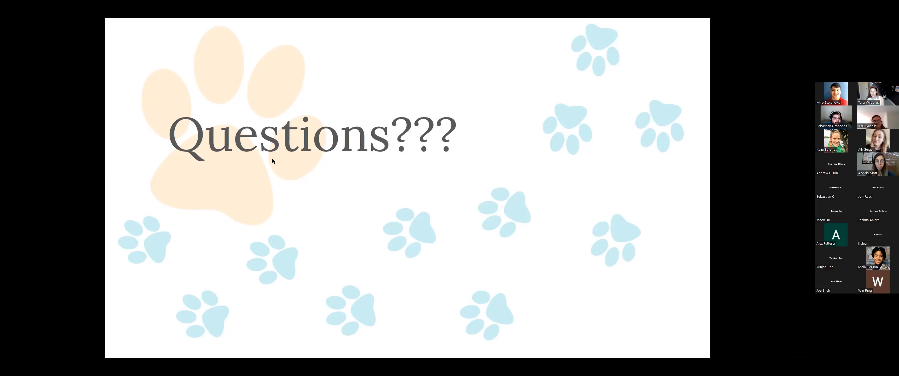